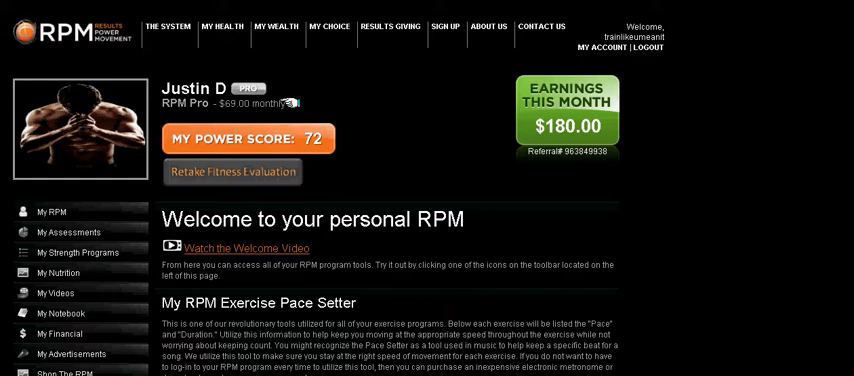
{"action": "mouse_move", "coordinate": [638, 116]}
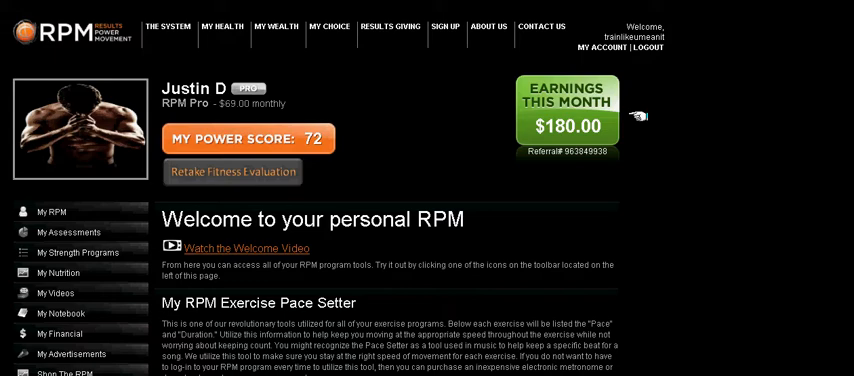
{"action": "mouse_move", "coordinate": [630, 142]}
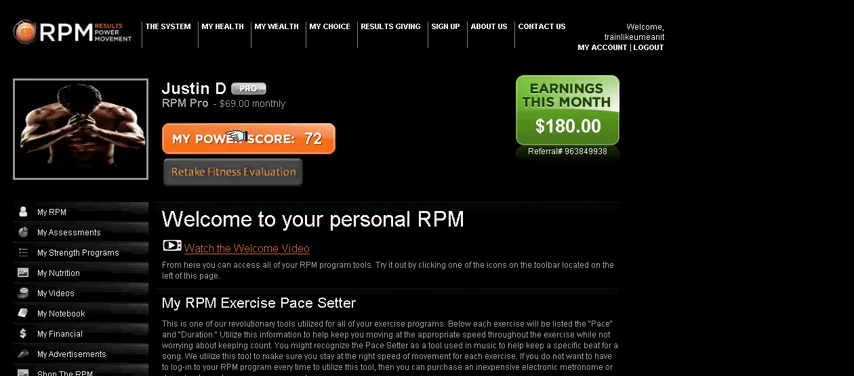
Open and scroll through the Power Score summary page
{"action": "left_click", "coordinate": [248, 138]}
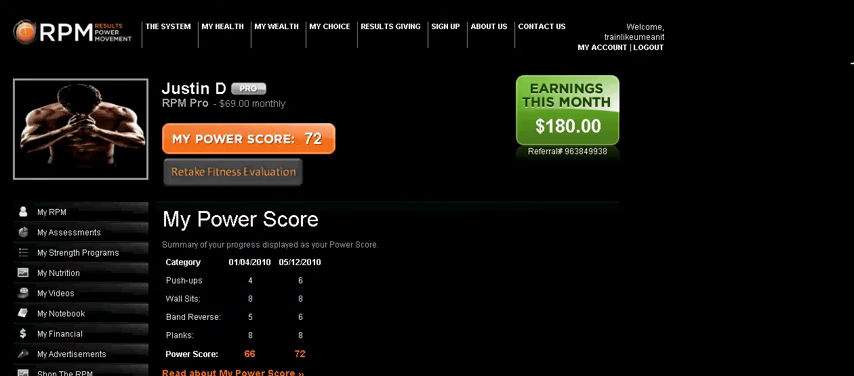
{"action": "scroll", "scroll_direction": "down", "scroll_amount": 3}
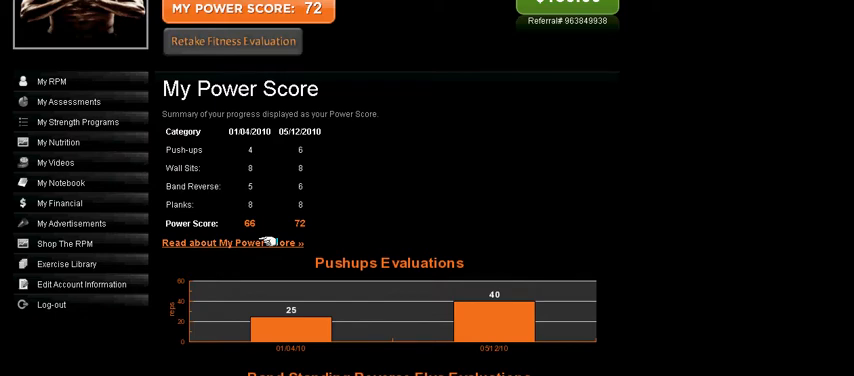
{"action": "mouse_move", "coordinate": [425, 328]}
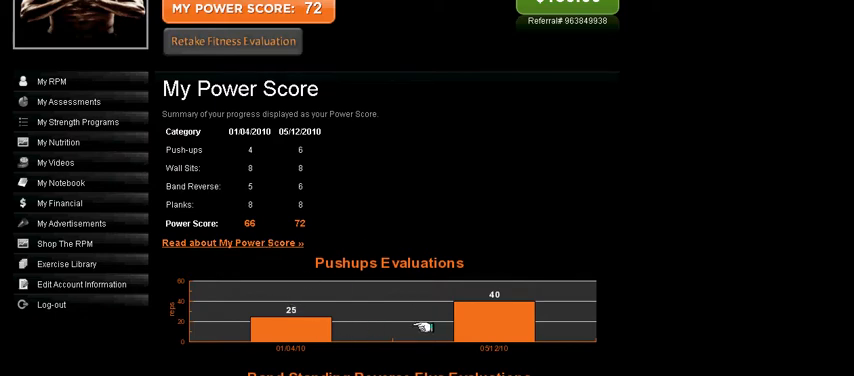
{"action": "mouse_move", "coordinate": [128, 83]}
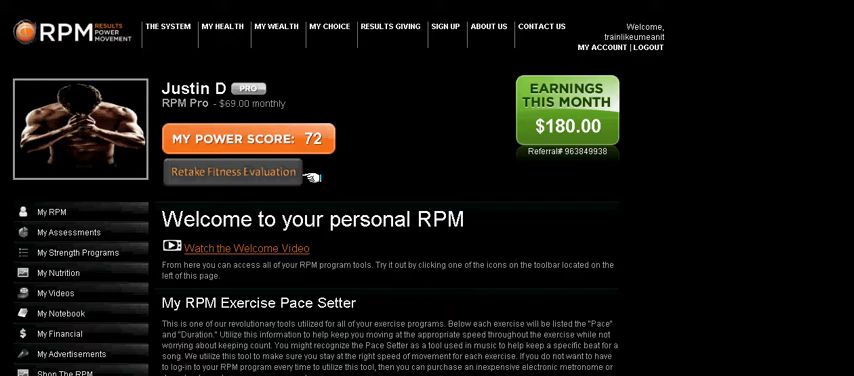
{"action": "mouse_move", "coordinate": [845, 120]}
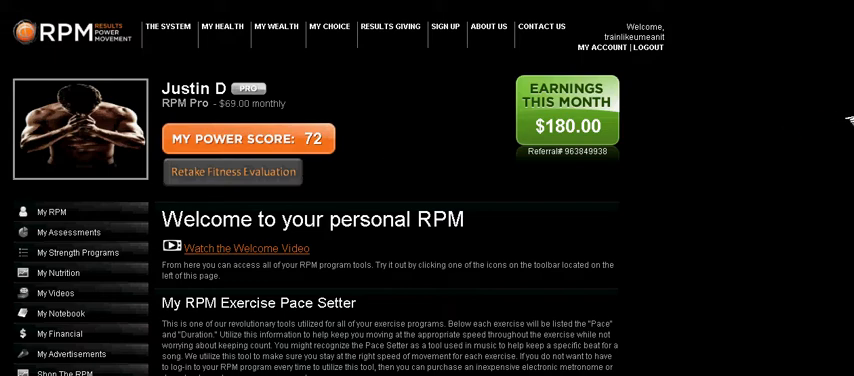
{"action": "scroll", "scroll_direction": "down", "scroll_amount": 3}
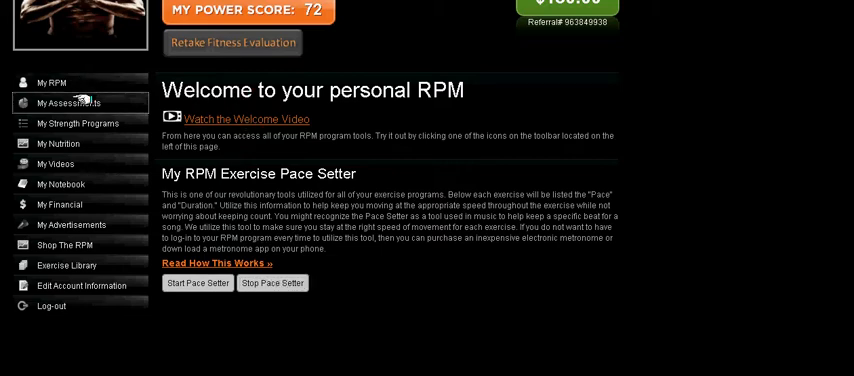
Open My Assessments and review past body measurements, such as weight 185 to 181 lbs
{"action": "left_click", "coordinate": [68, 103]}
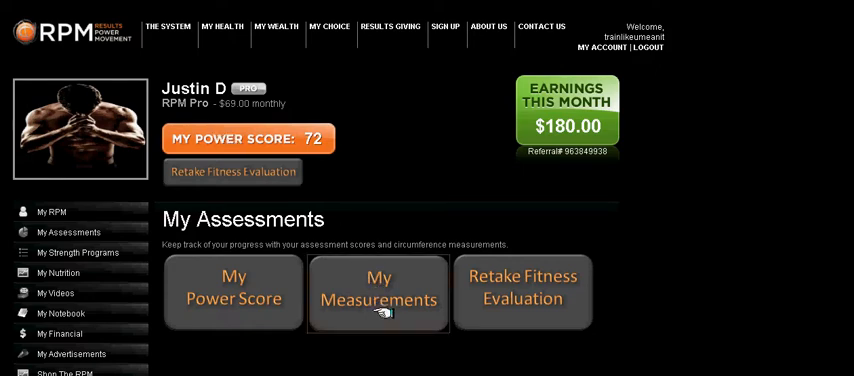
{"action": "left_click", "coordinate": [378, 293]}
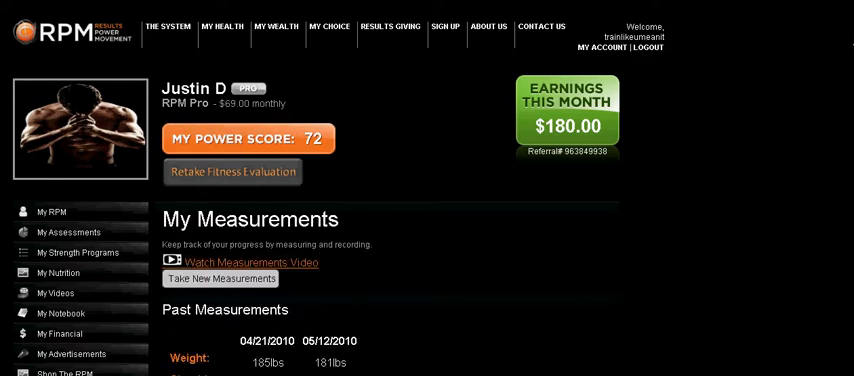
{"action": "scroll", "scroll_direction": "down", "scroll_amount": 3}
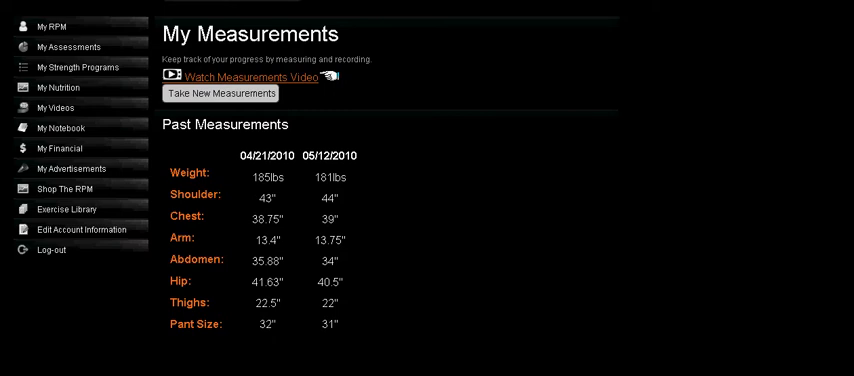
{"action": "mouse_move", "coordinate": [292, 95]}
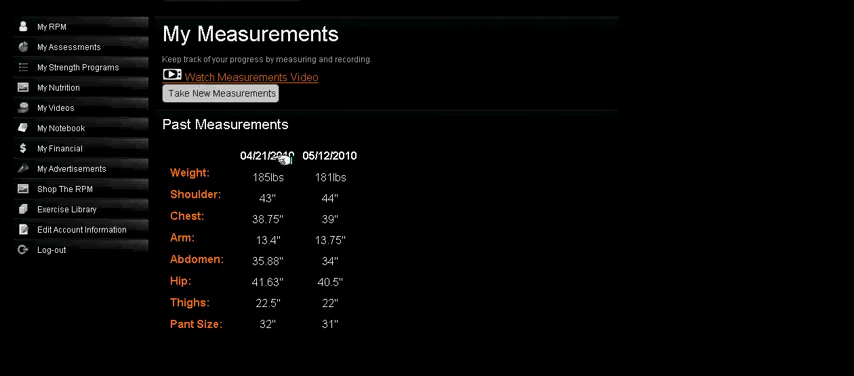
{"action": "mouse_move", "coordinate": [307, 217]}
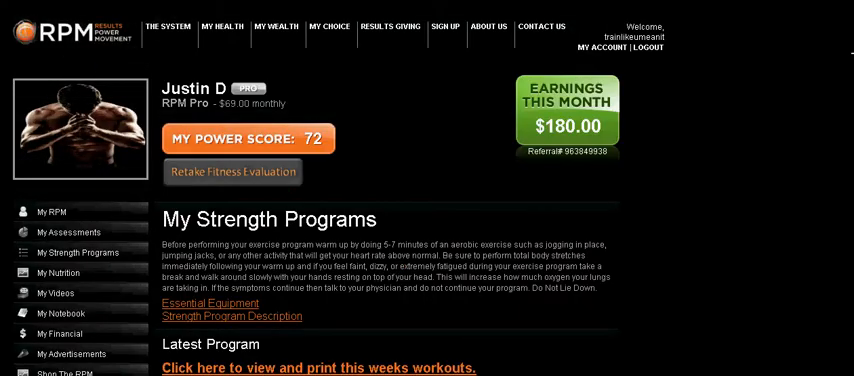
Scroll down My Strength Programs to the link for this week's printable workouts
{"action": "scroll", "scroll_direction": "down", "scroll_amount": 3}
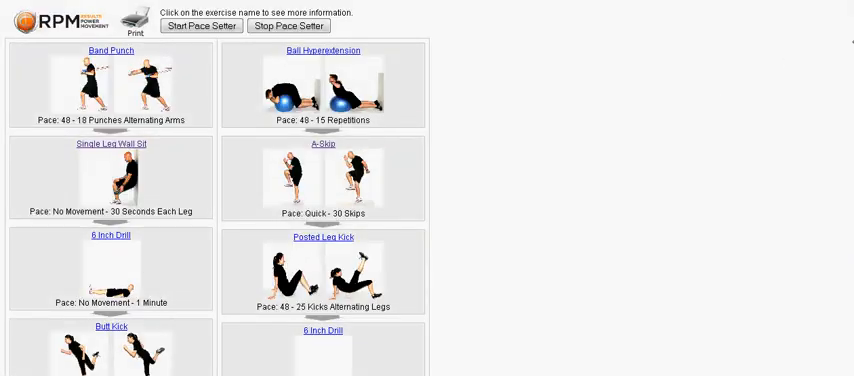
Browse the workout sheet, then view past programs assigned 05/01/2010 to 05/12/2010
{"action": "scroll", "scroll_direction": "down", "scroll_amount": 3}
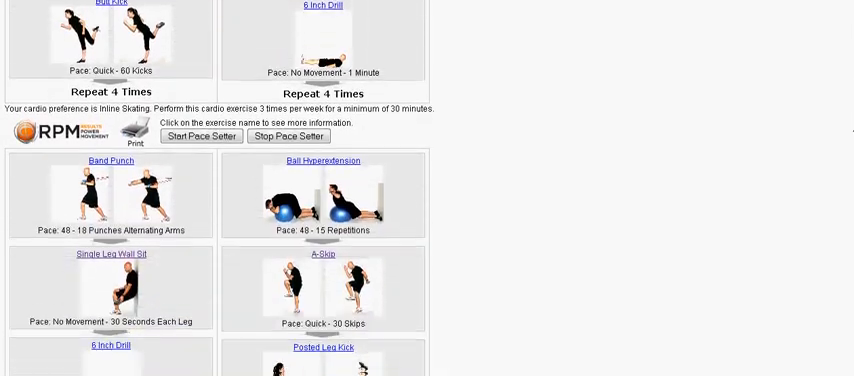
{"action": "scroll", "scroll_direction": "down", "scroll_amount": 3}
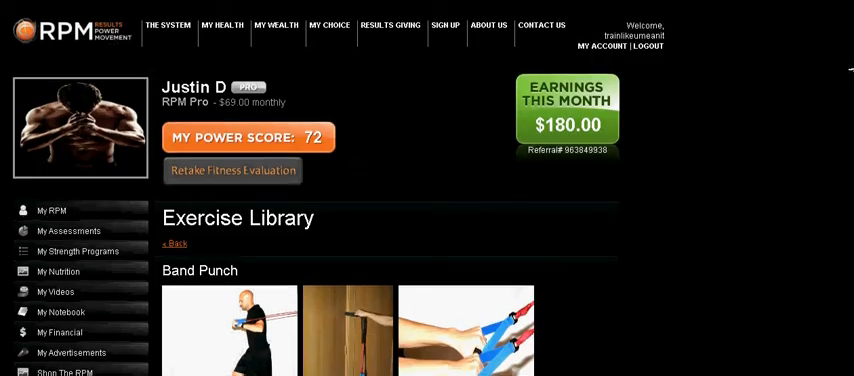
{"action": "scroll", "scroll_direction": "down", "scroll_amount": 3}
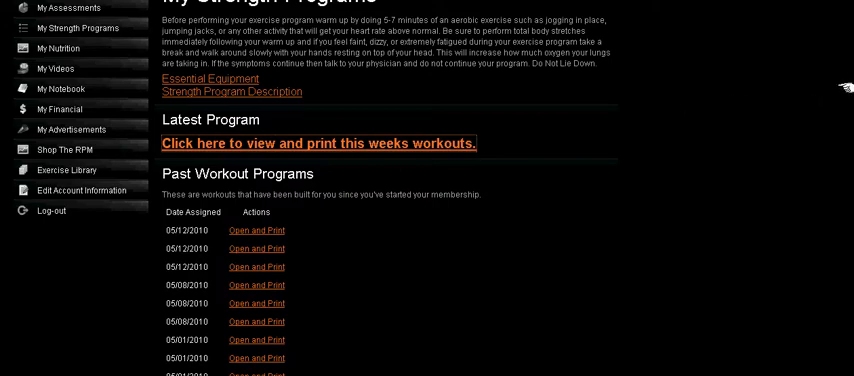
Scroll My Nutrition to see goals like salty snack intake being under control
{"action": "scroll", "scroll_direction": "down", "scroll_amount": 3}
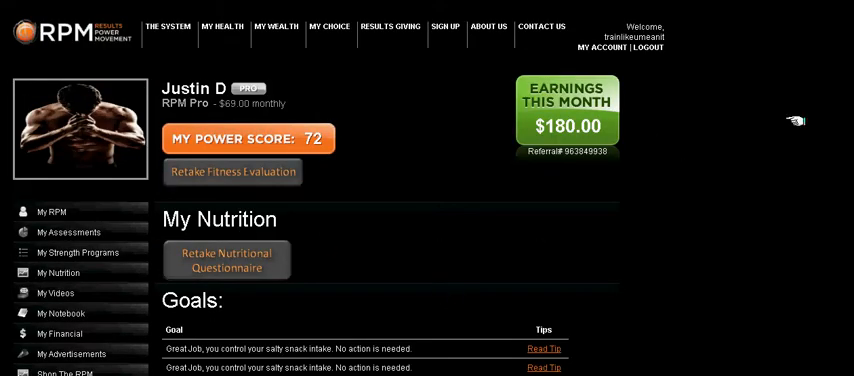
Scroll the nutrition goals to the third goal, fatty meat consumption in a great range
{"action": "scroll", "scroll_direction": "down", "scroll_amount": 3}
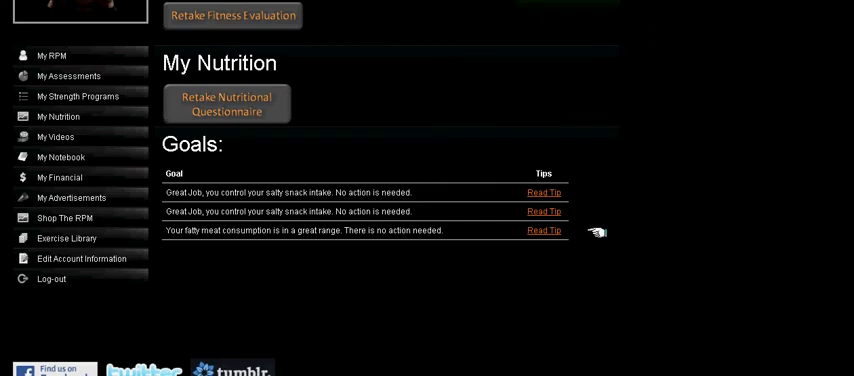
{"action": "mouse_move", "coordinate": [358, 97]}
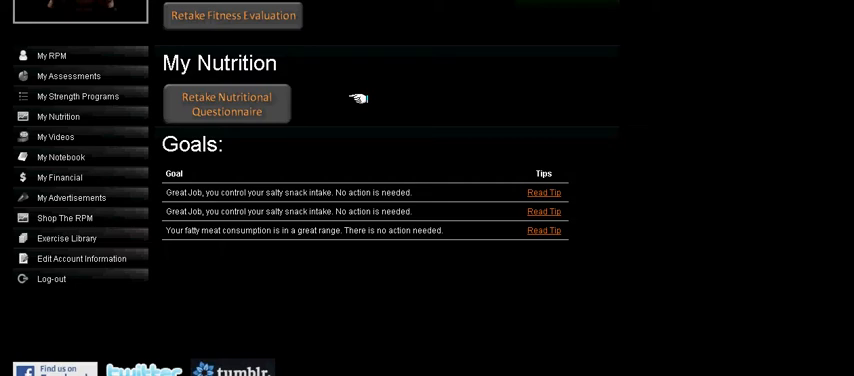
{"action": "mouse_move", "coordinate": [215, 94]}
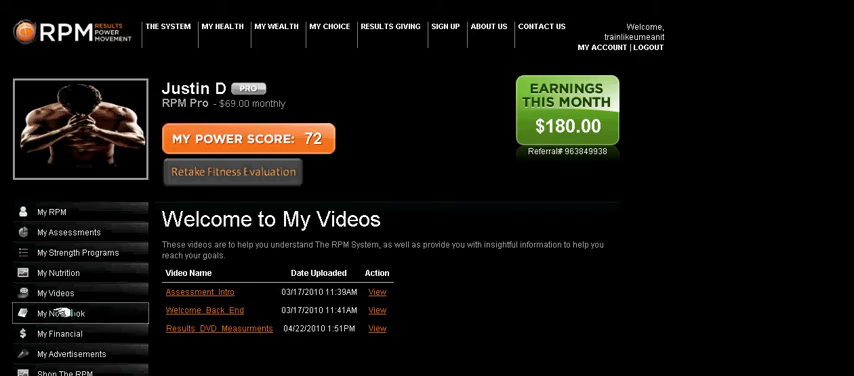
Open My Notebook with its new-note form and entries 'Great Day' and 'Meal Problems'
{"action": "left_click", "coordinate": [59, 313]}
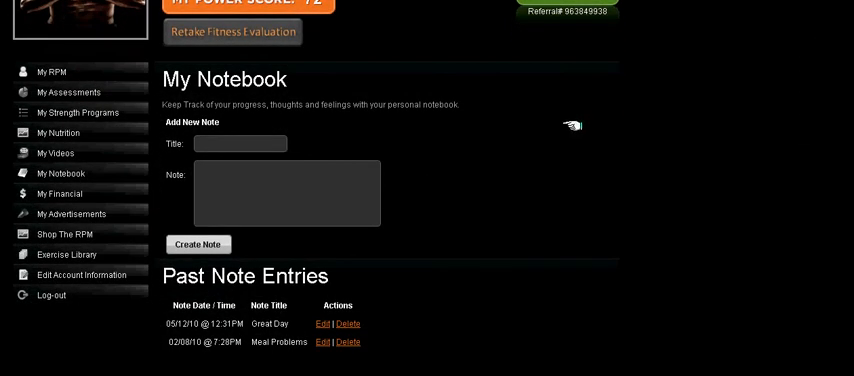
{"action": "mouse_move", "coordinate": [370, 170]}
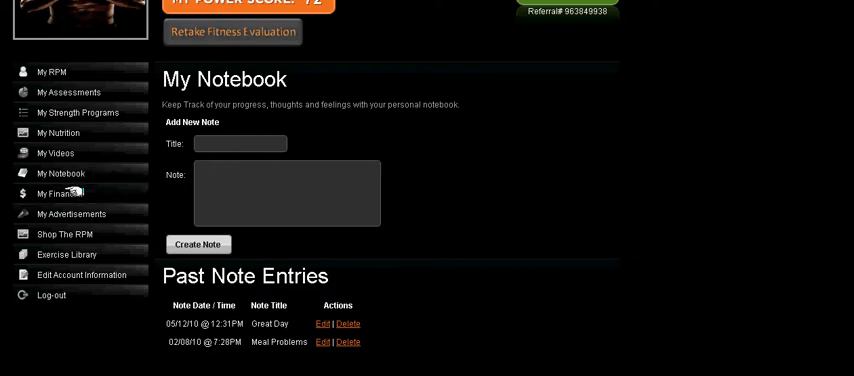
Open My Financials and scroll to the referral, family and 1-week free trial codes
{"action": "left_click", "coordinate": [57, 193]}
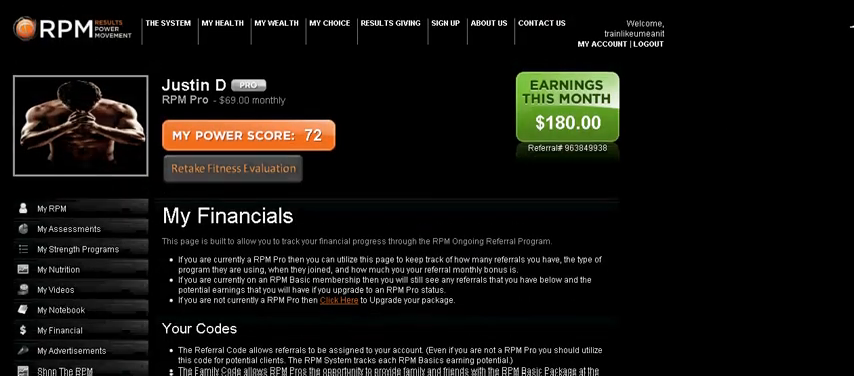
{"action": "scroll", "scroll_direction": "down", "scroll_amount": 3}
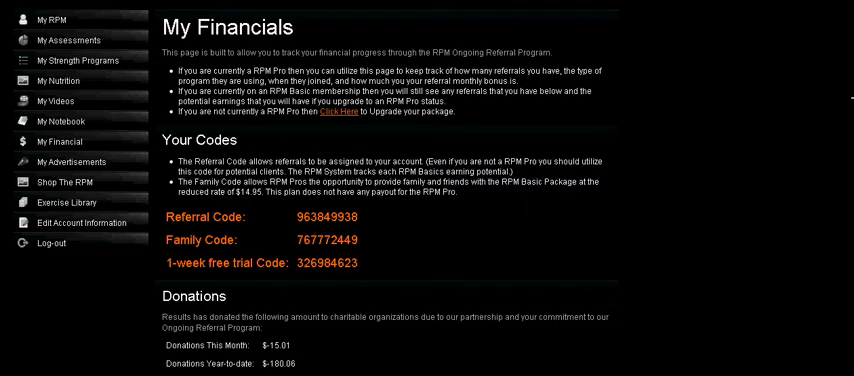
{"action": "scroll", "scroll_direction": "down", "scroll_amount": 3}
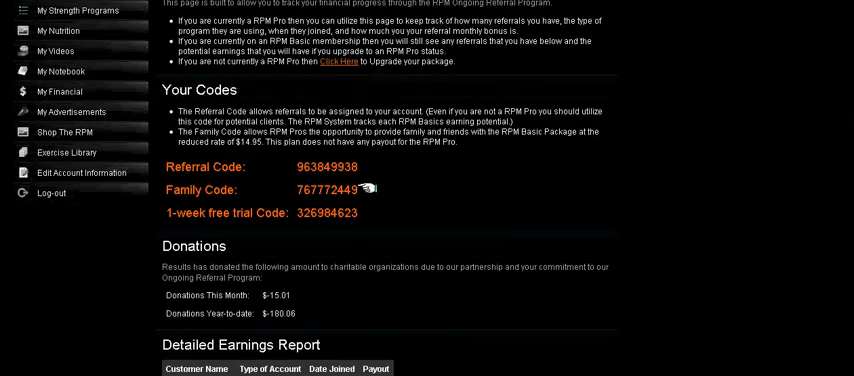
{"action": "mouse_move", "coordinate": [280, 167]}
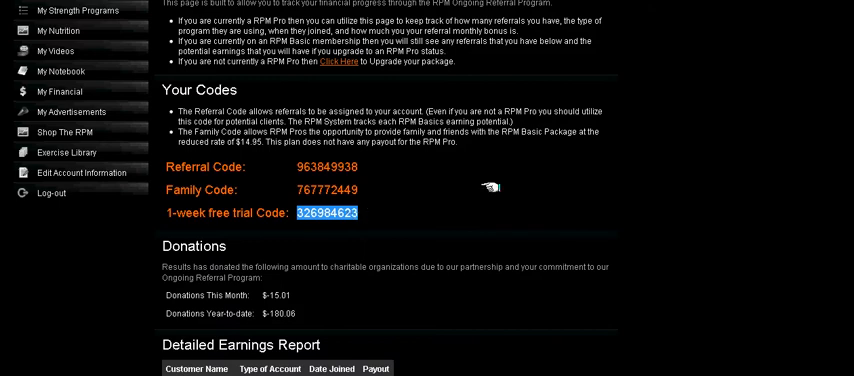
{"action": "scroll", "scroll_direction": "down", "scroll_amount": 3}
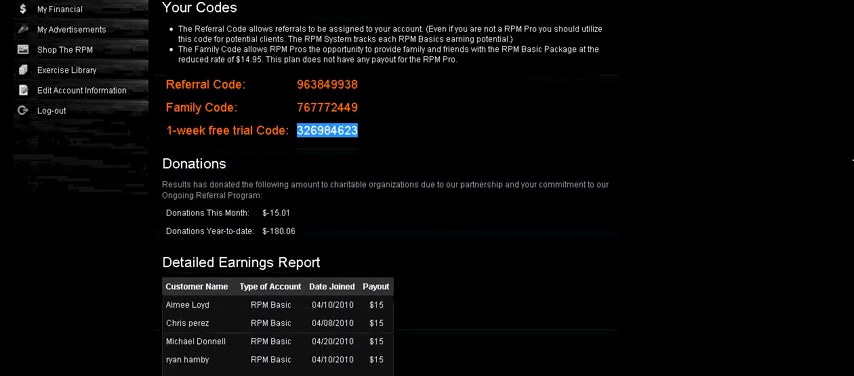
{"action": "scroll", "scroll_direction": "down", "scroll_amount": 3}
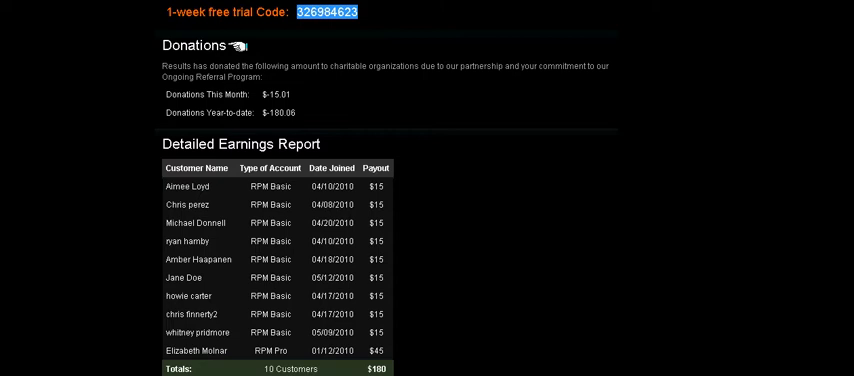
{"action": "mouse_move", "coordinate": [262, 90]}
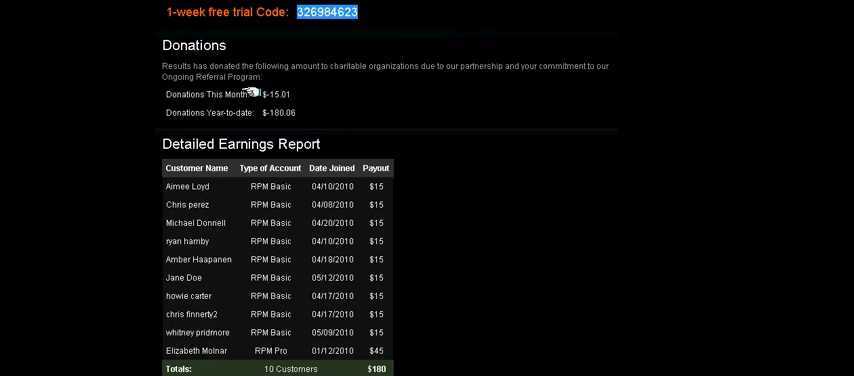
{"action": "mouse_move", "coordinate": [256, 111]}
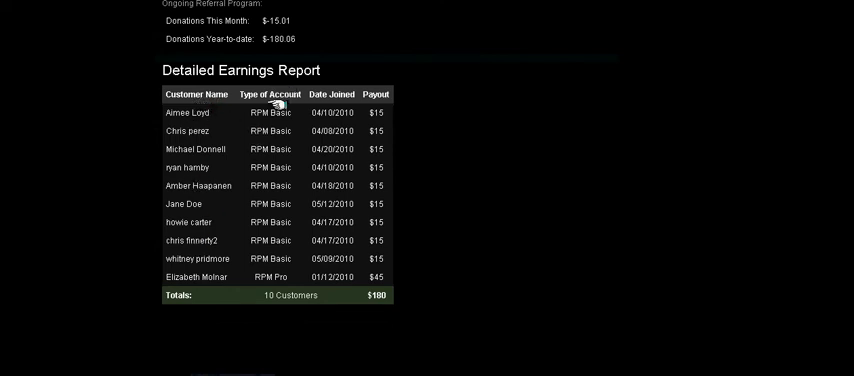
{"action": "mouse_move", "coordinate": [315, 115]}
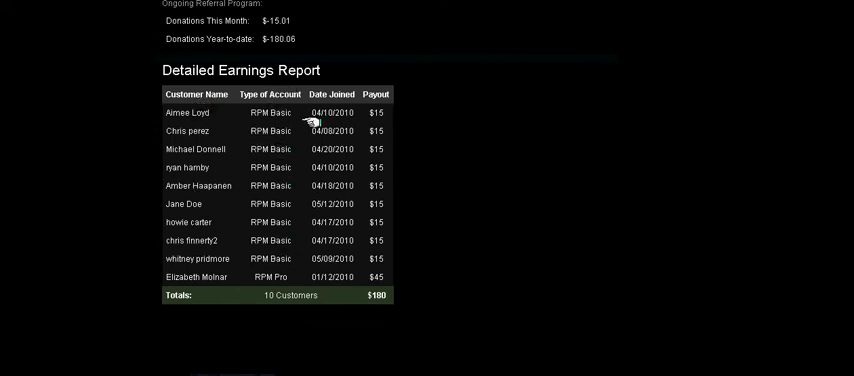
{"action": "mouse_move", "coordinate": [390, 250]}
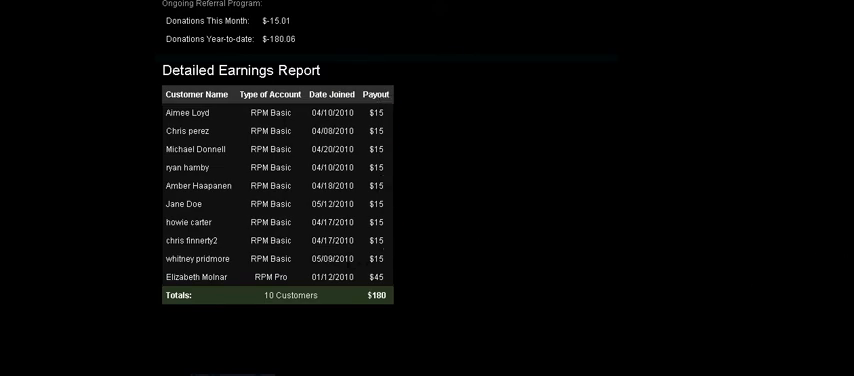
{"action": "scroll", "scroll_direction": "up", "scroll_amount": 3}
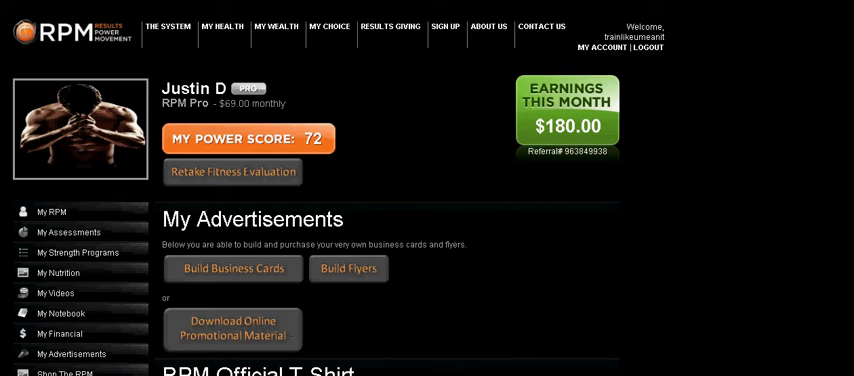
Scroll My Advertisements down to the RPM Official T-Shirt section with its buy link
{"action": "scroll", "scroll_direction": "down", "scroll_amount": 3}
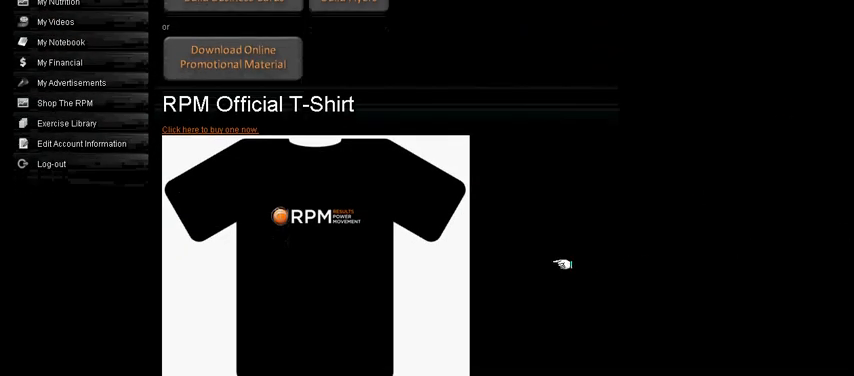
{"action": "mouse_move", "coordinate": [260, 176]}
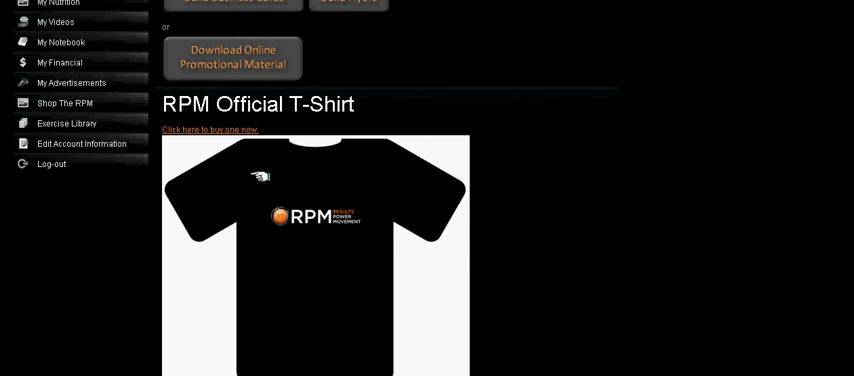
{"action": "mouse_move", "coordinate": [64, 103]}
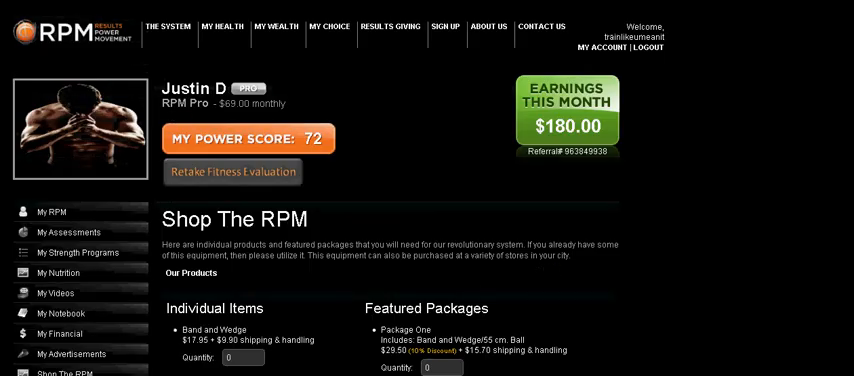
Scroll through the Shop The RPM page of individual items and featured packages
{"action": "scroll", "scroll_direction": "down", "scroll_amount": 3}
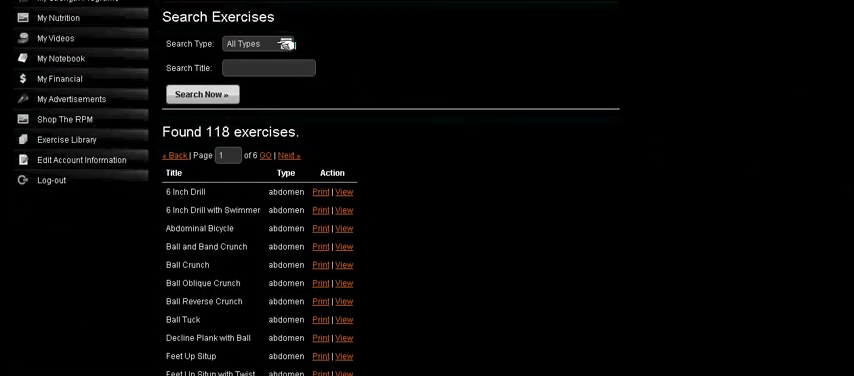
Search the Exercise Library by title for 'Ball Crunch', returning one abdomen exercise
{"action": "left_click", "coordinate": [258, 43]}
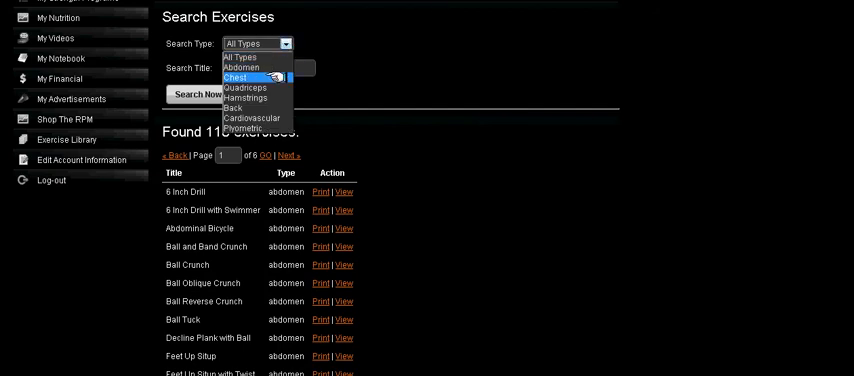
{"action": "left_click", "coordinate": [256, 43]}
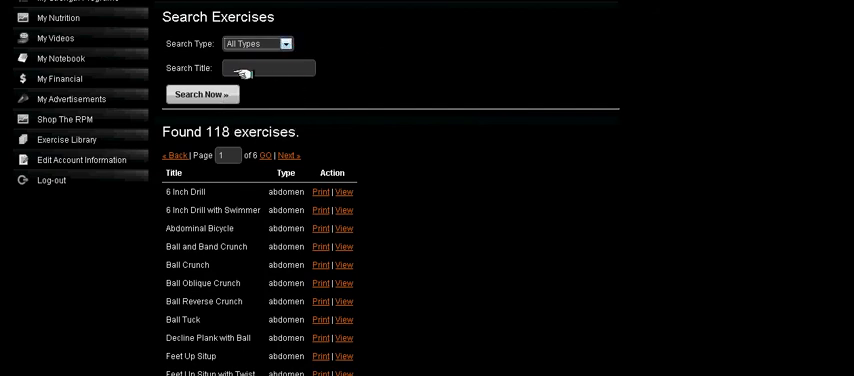
{"action": "type", "text": "Ball"}
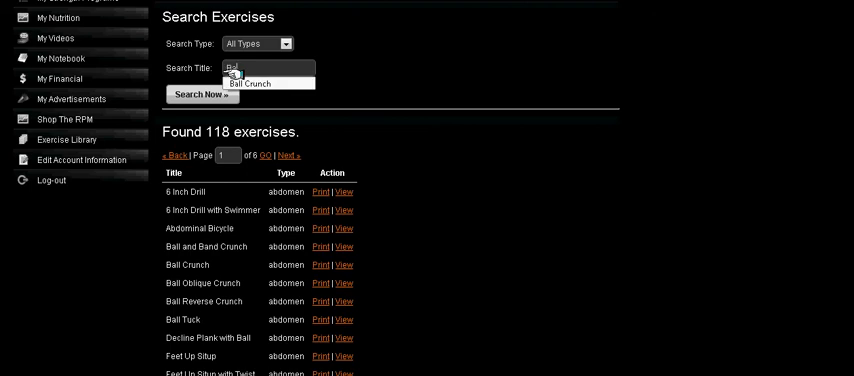
{"action": "left_click", "coordinate": [266, 83]}
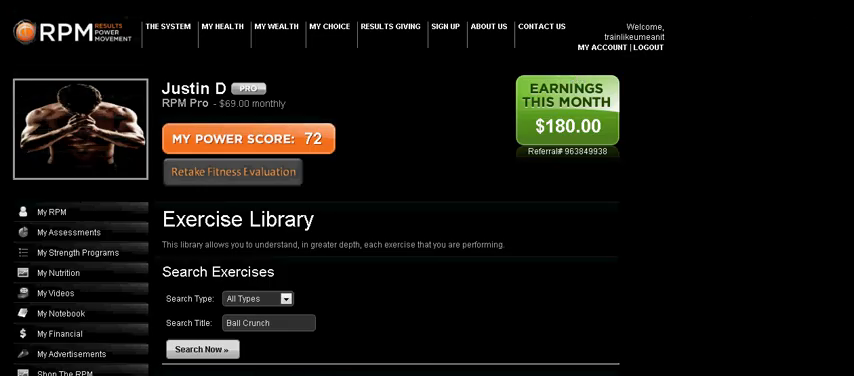
{"action": "left_click", "coordinate": [202, 349]}
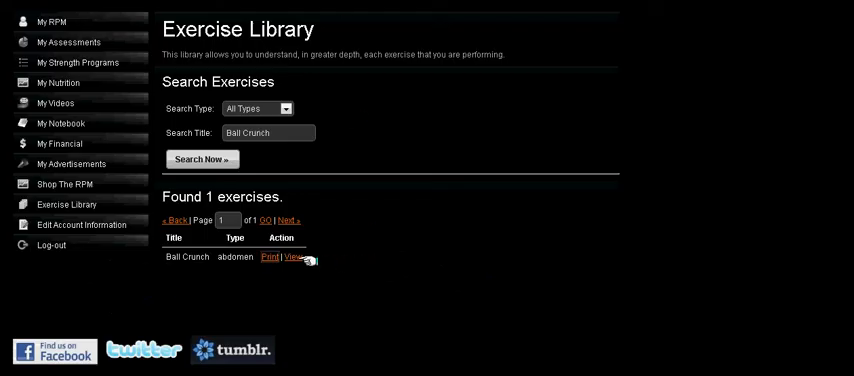
View the Ball Crunch exercise details, then open Edit Account Information and scroll the form
{"action": "left_click", "coordinate": [288, 258]}
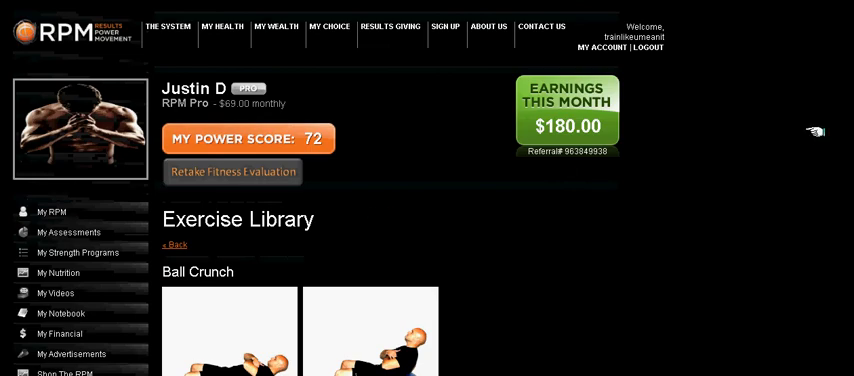
{"action": "scroll", "scroll_direction": "down", "scroll_amount": 3}
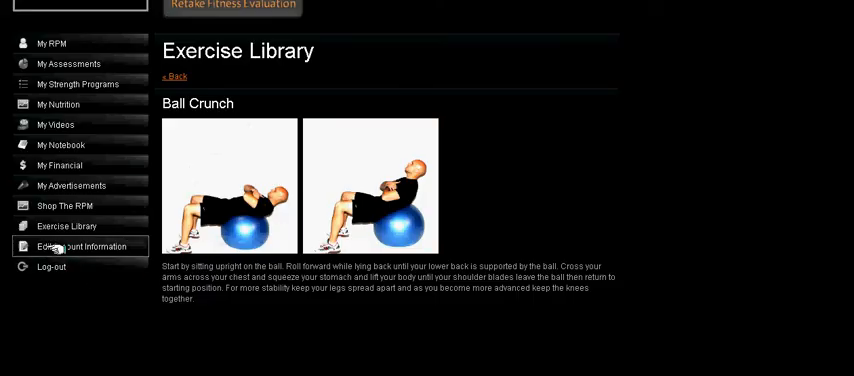
{"action": "left_click", "coordinate": [83, 247]}
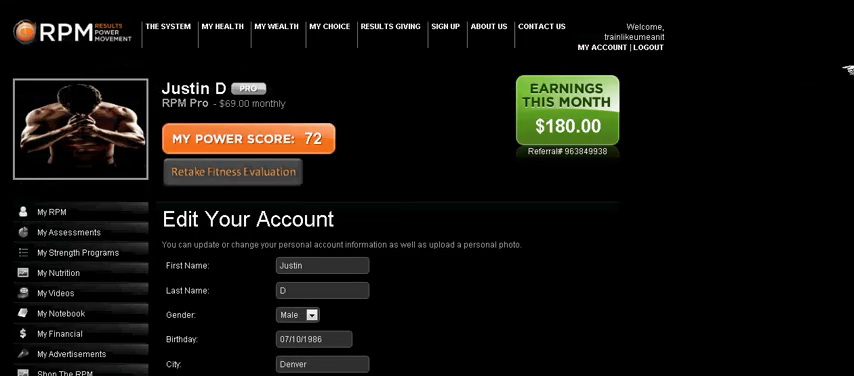
{"action": "scroll", "scroll_direction": "down", "scroll_amount": 3}
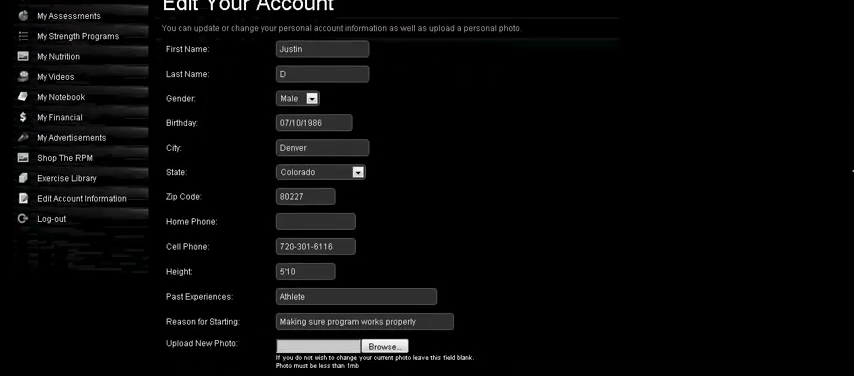